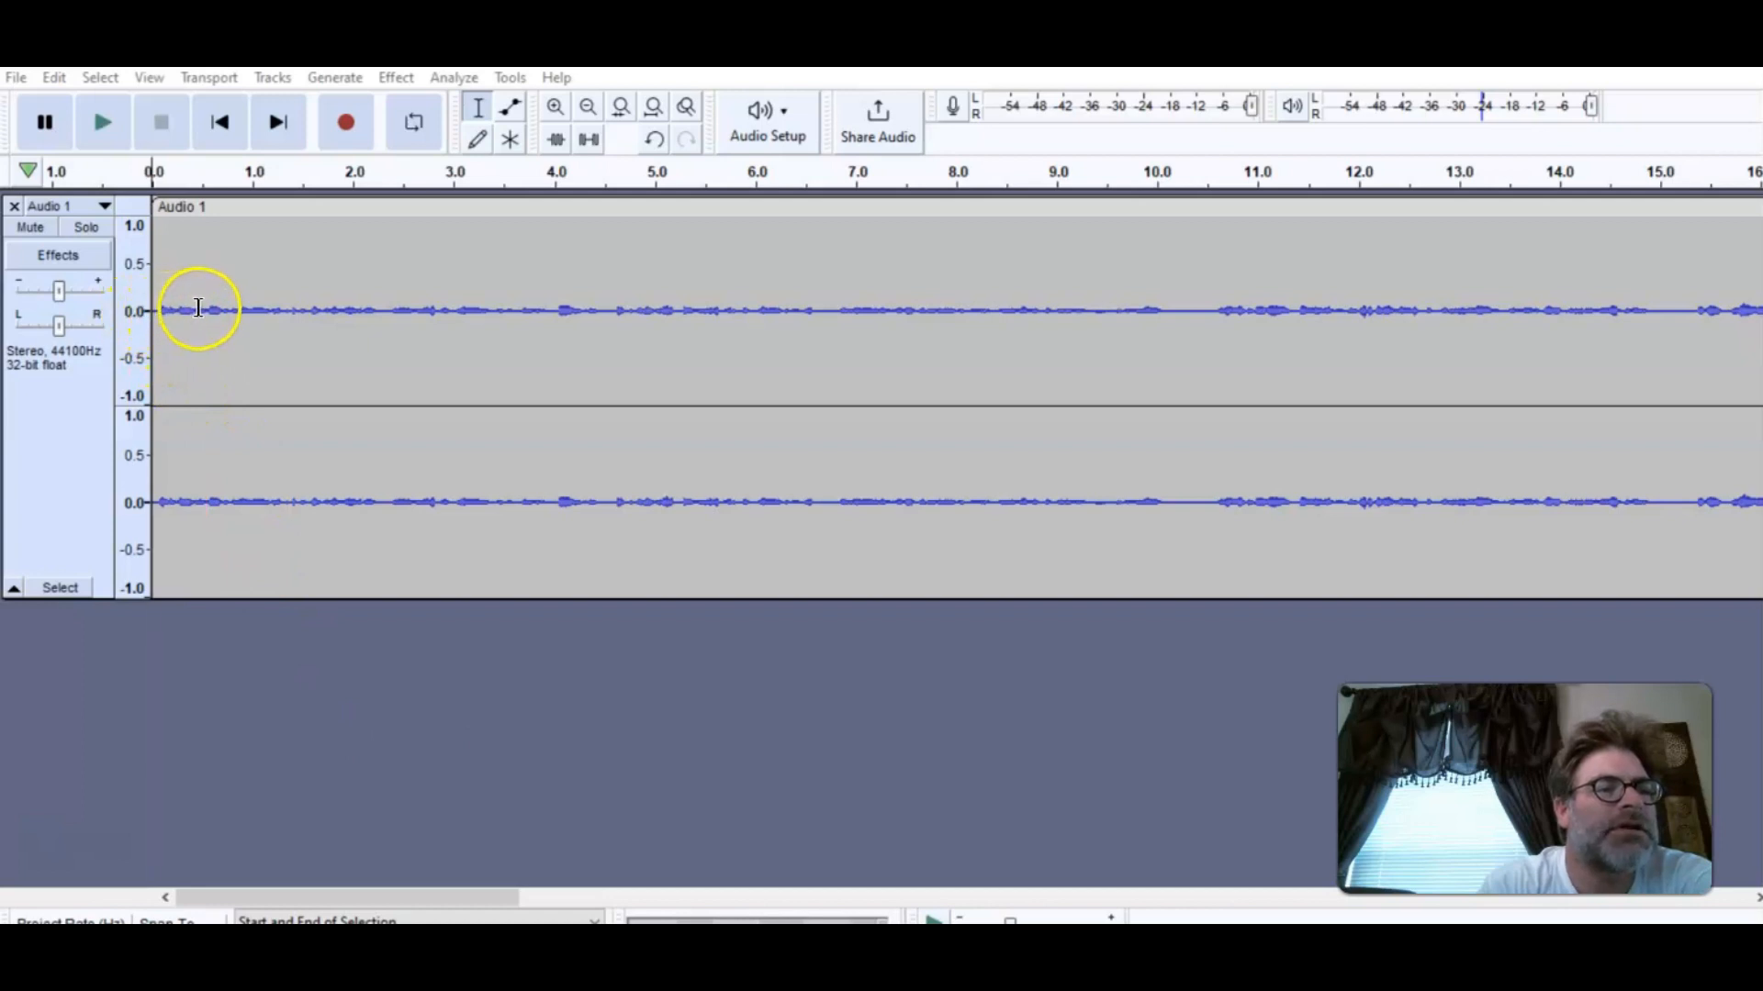
pyautogui.moveTo(859, 312)
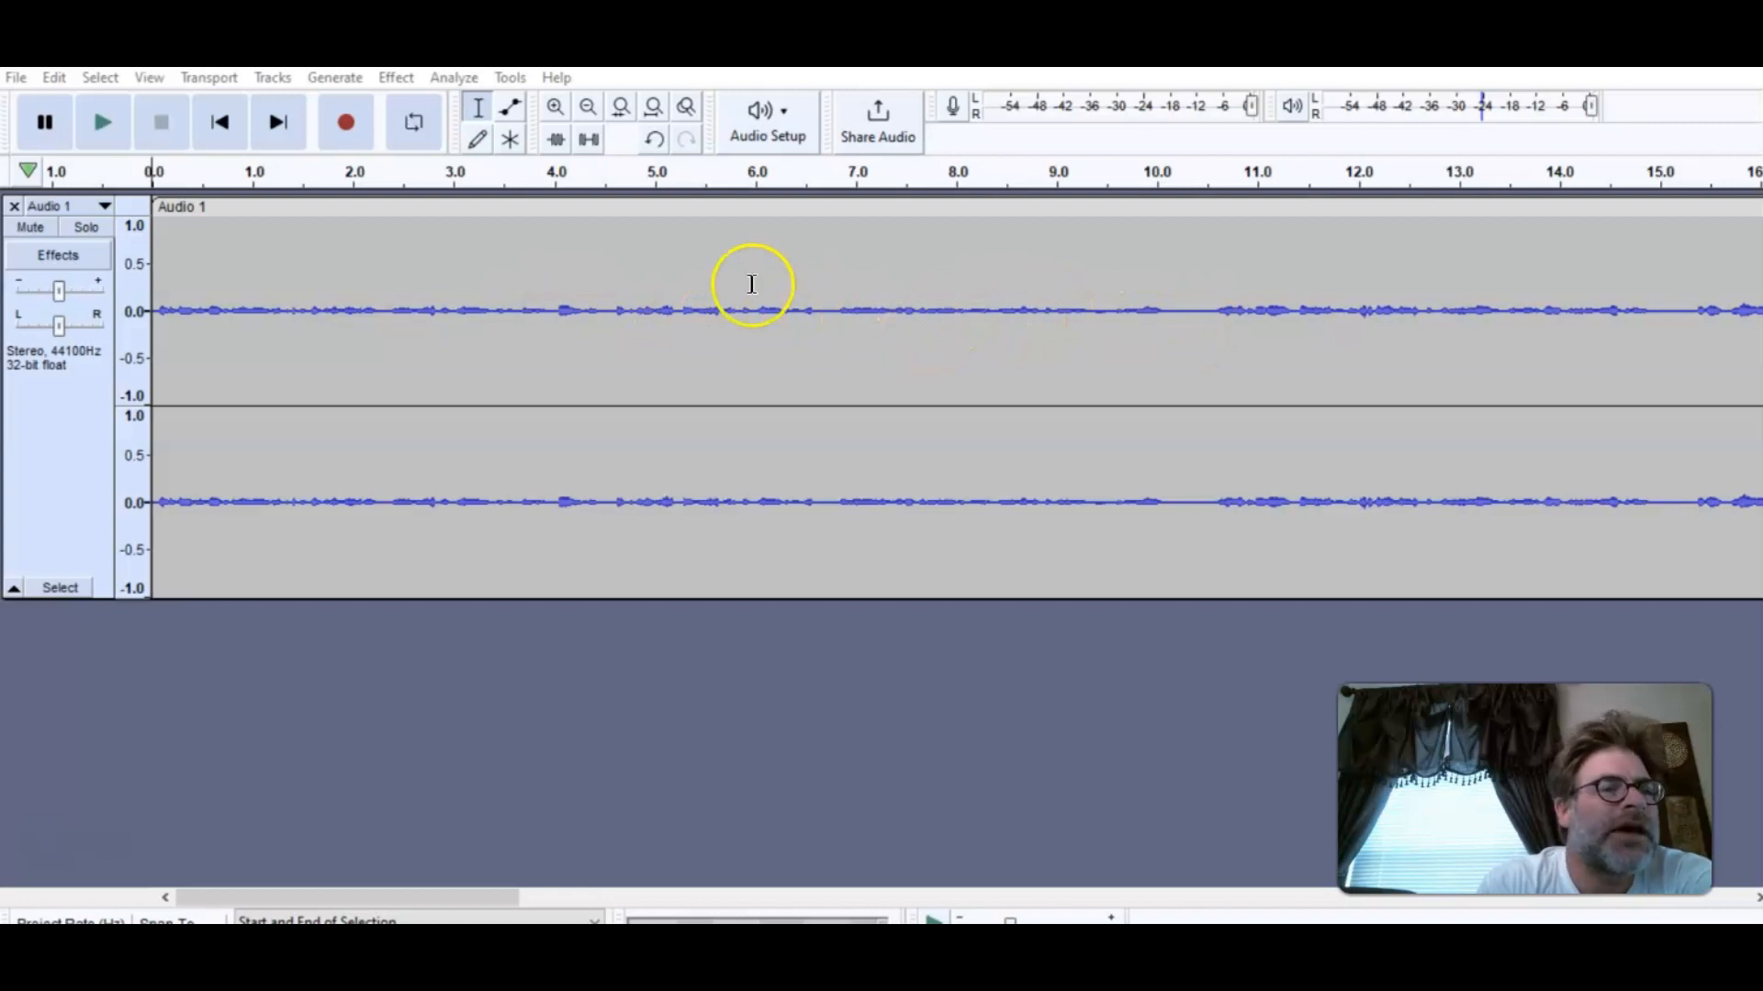
pyautogui.moveTo(268, 318)
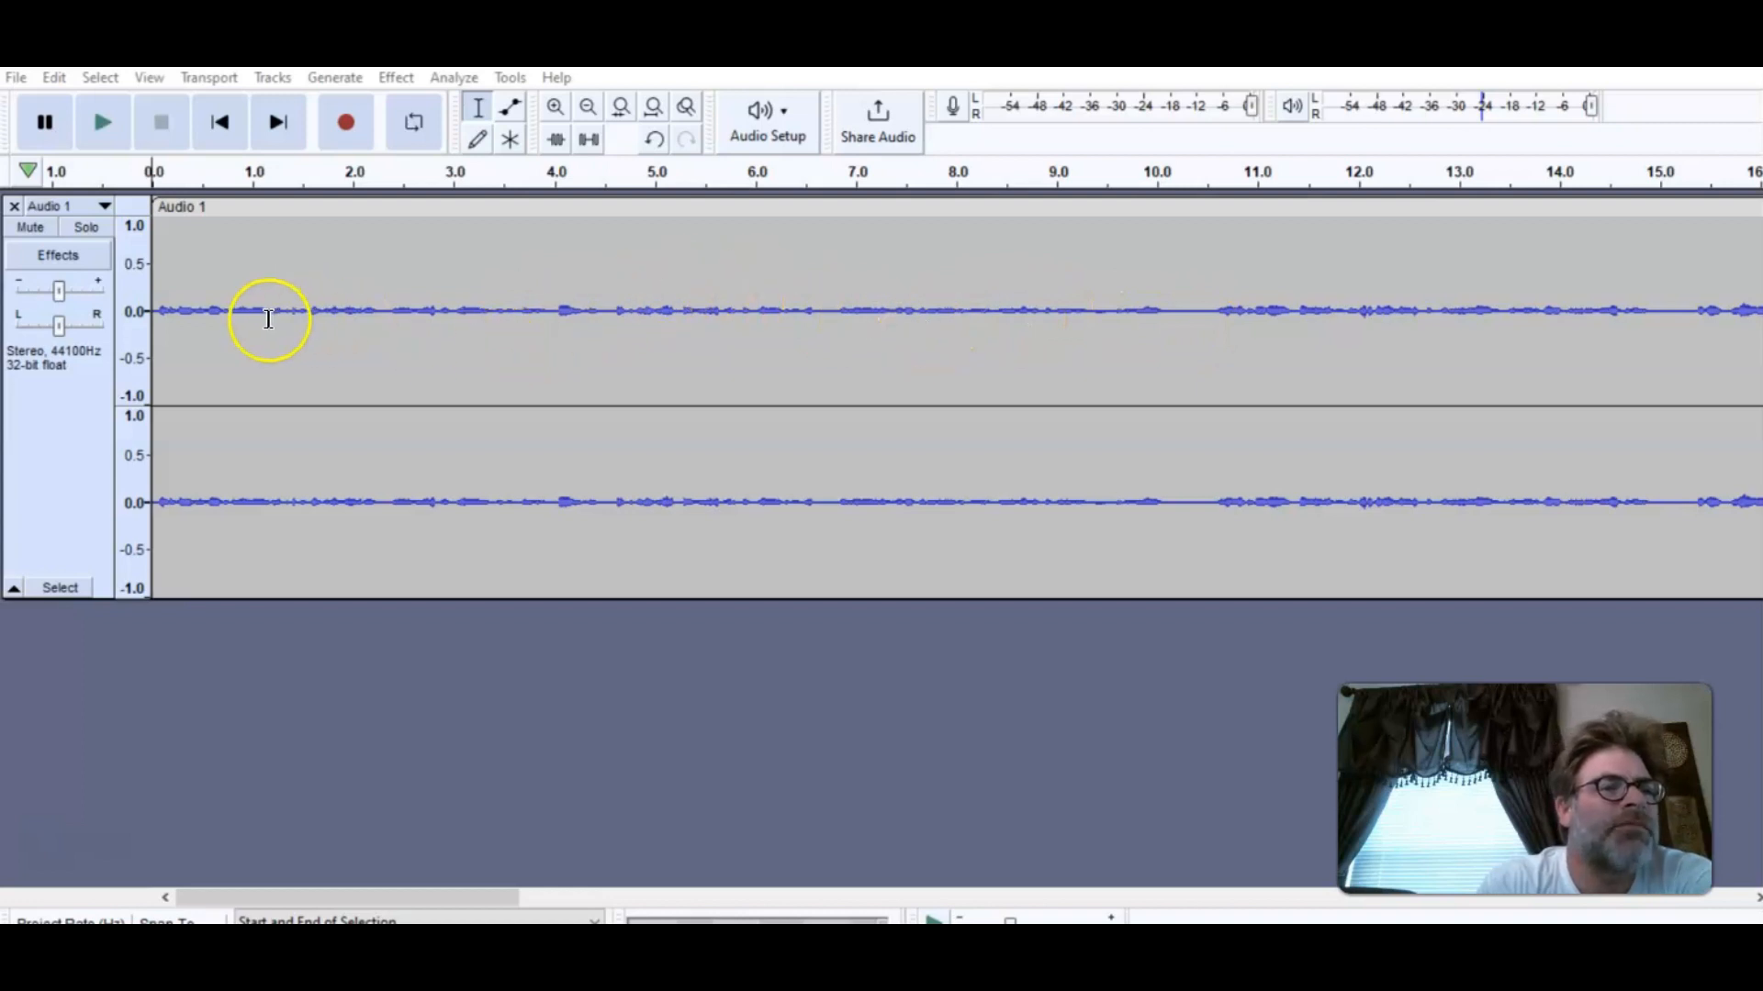
pyautogui.moveTo(372, 755)
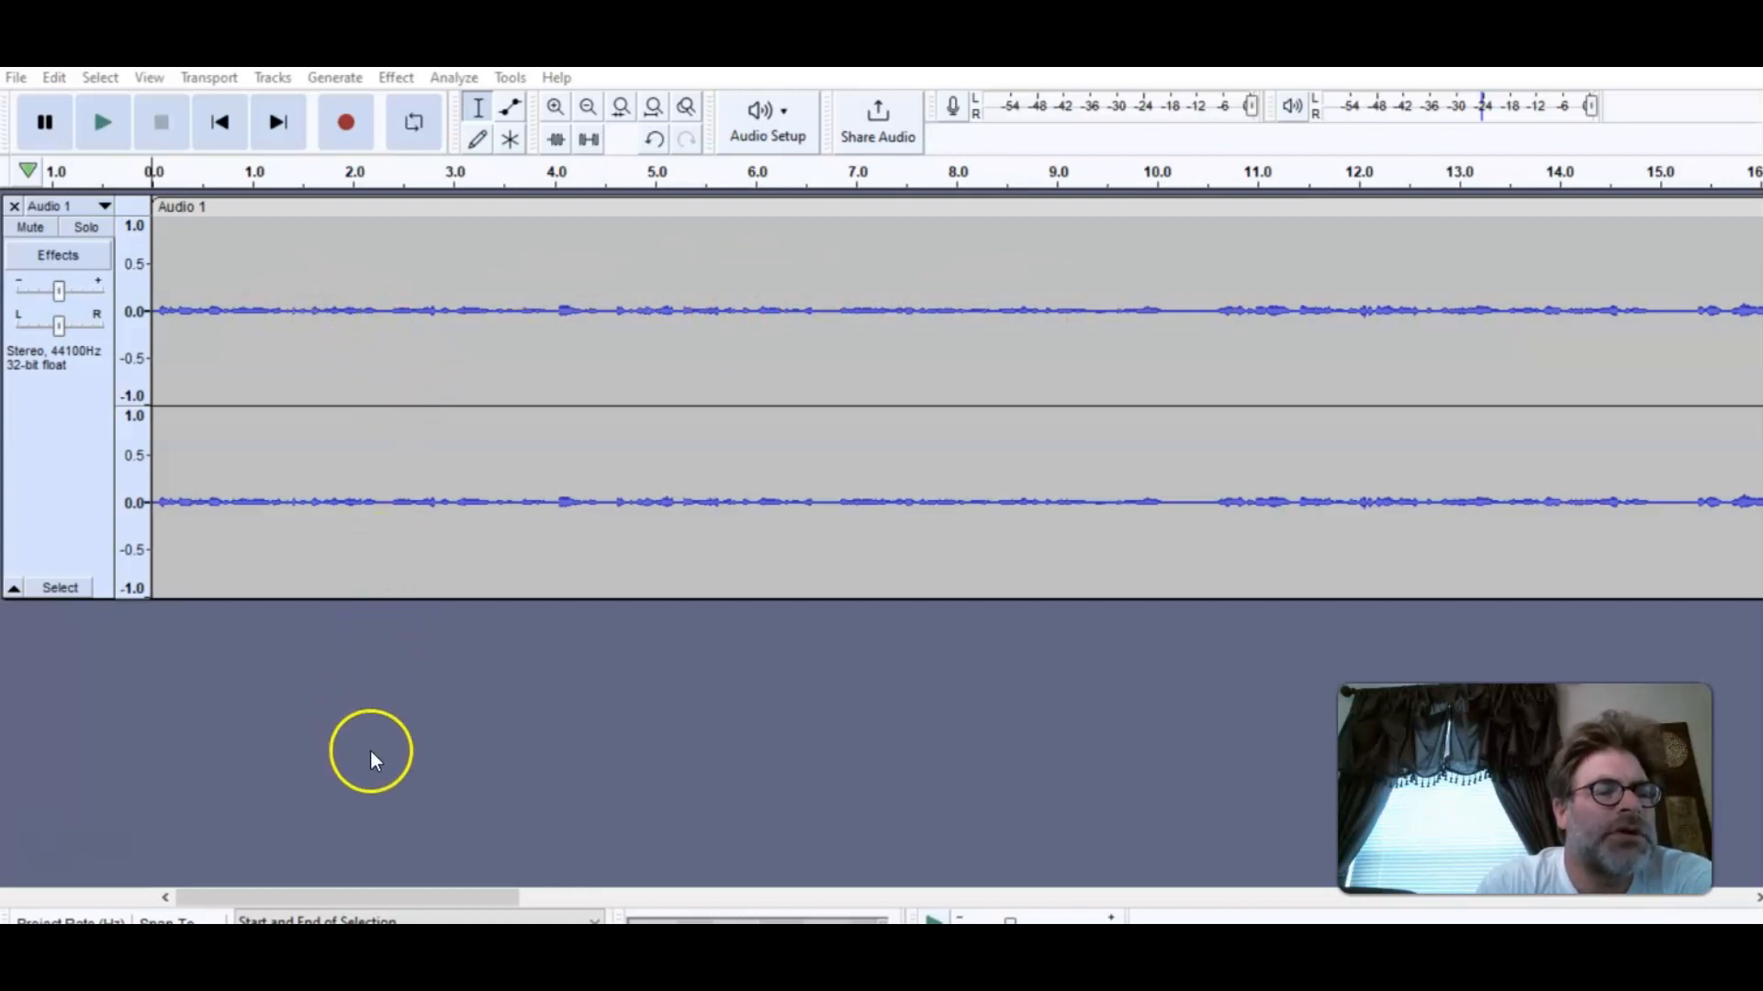
pyautogui.moveTo(237, 742)
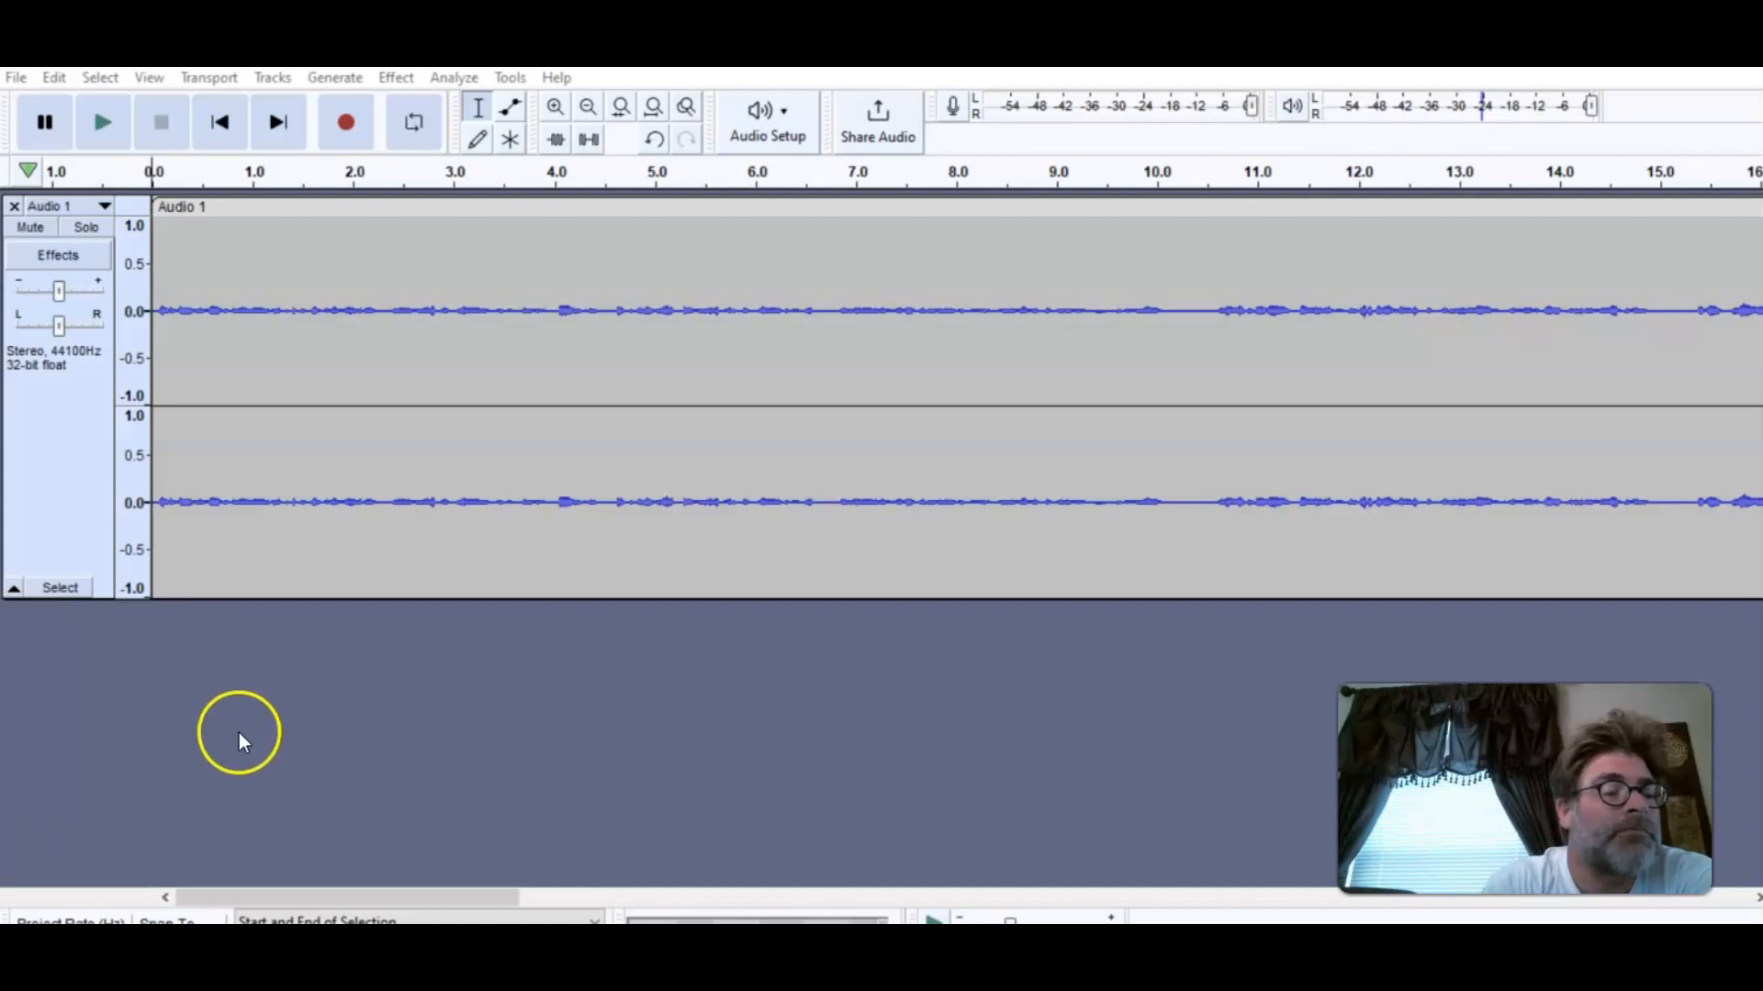
pyautogui.moveTo(353, 742)
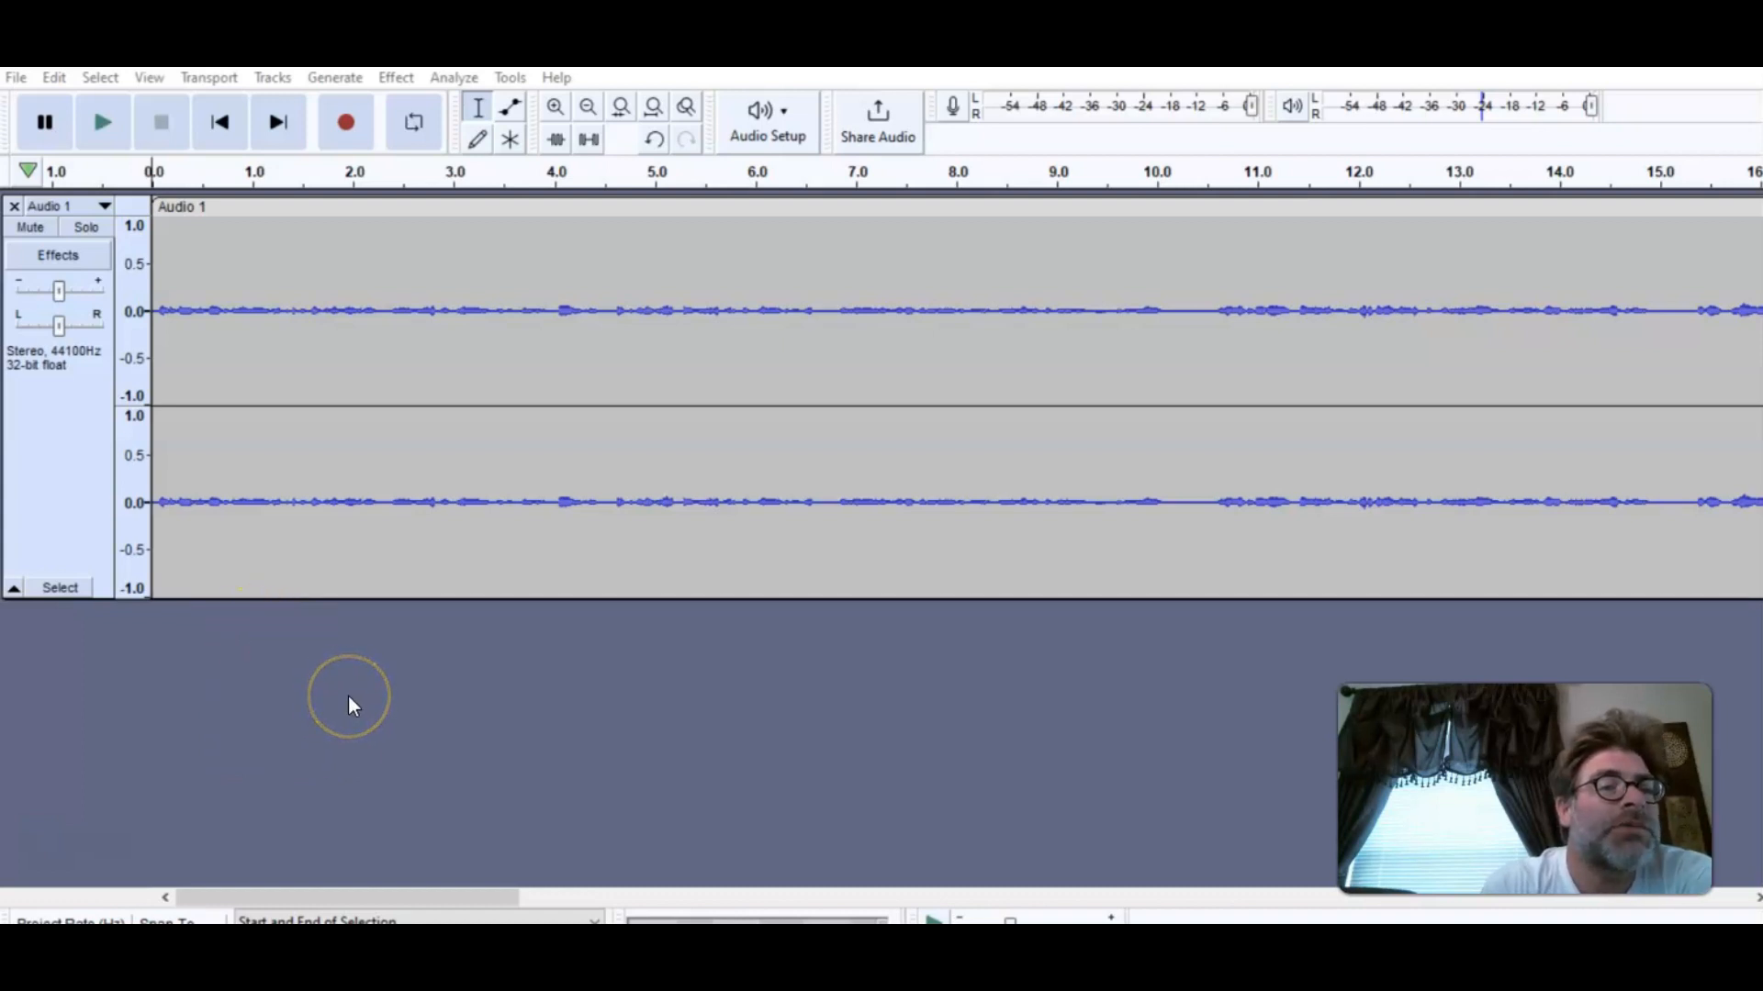
pyautogui.moveTo(318, 273)
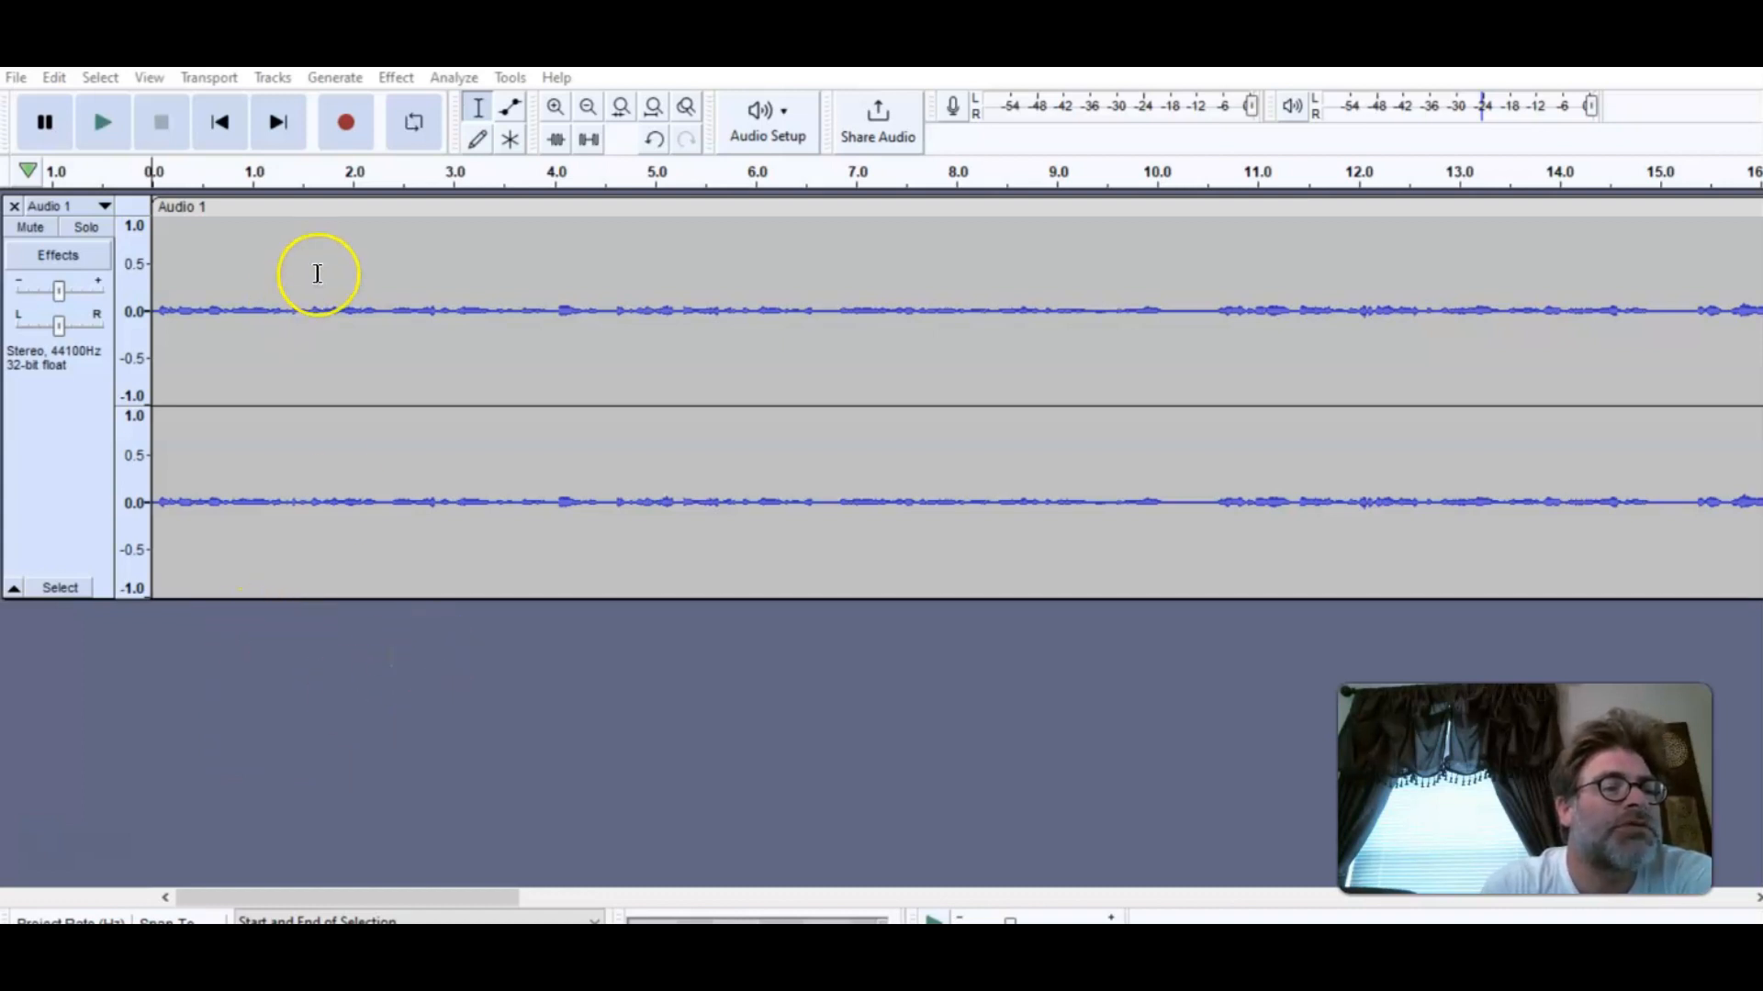
# Step: Select the entire voice track and launch Amplify from Effect > Volume and Compression
pyautogui.click(317, 274)
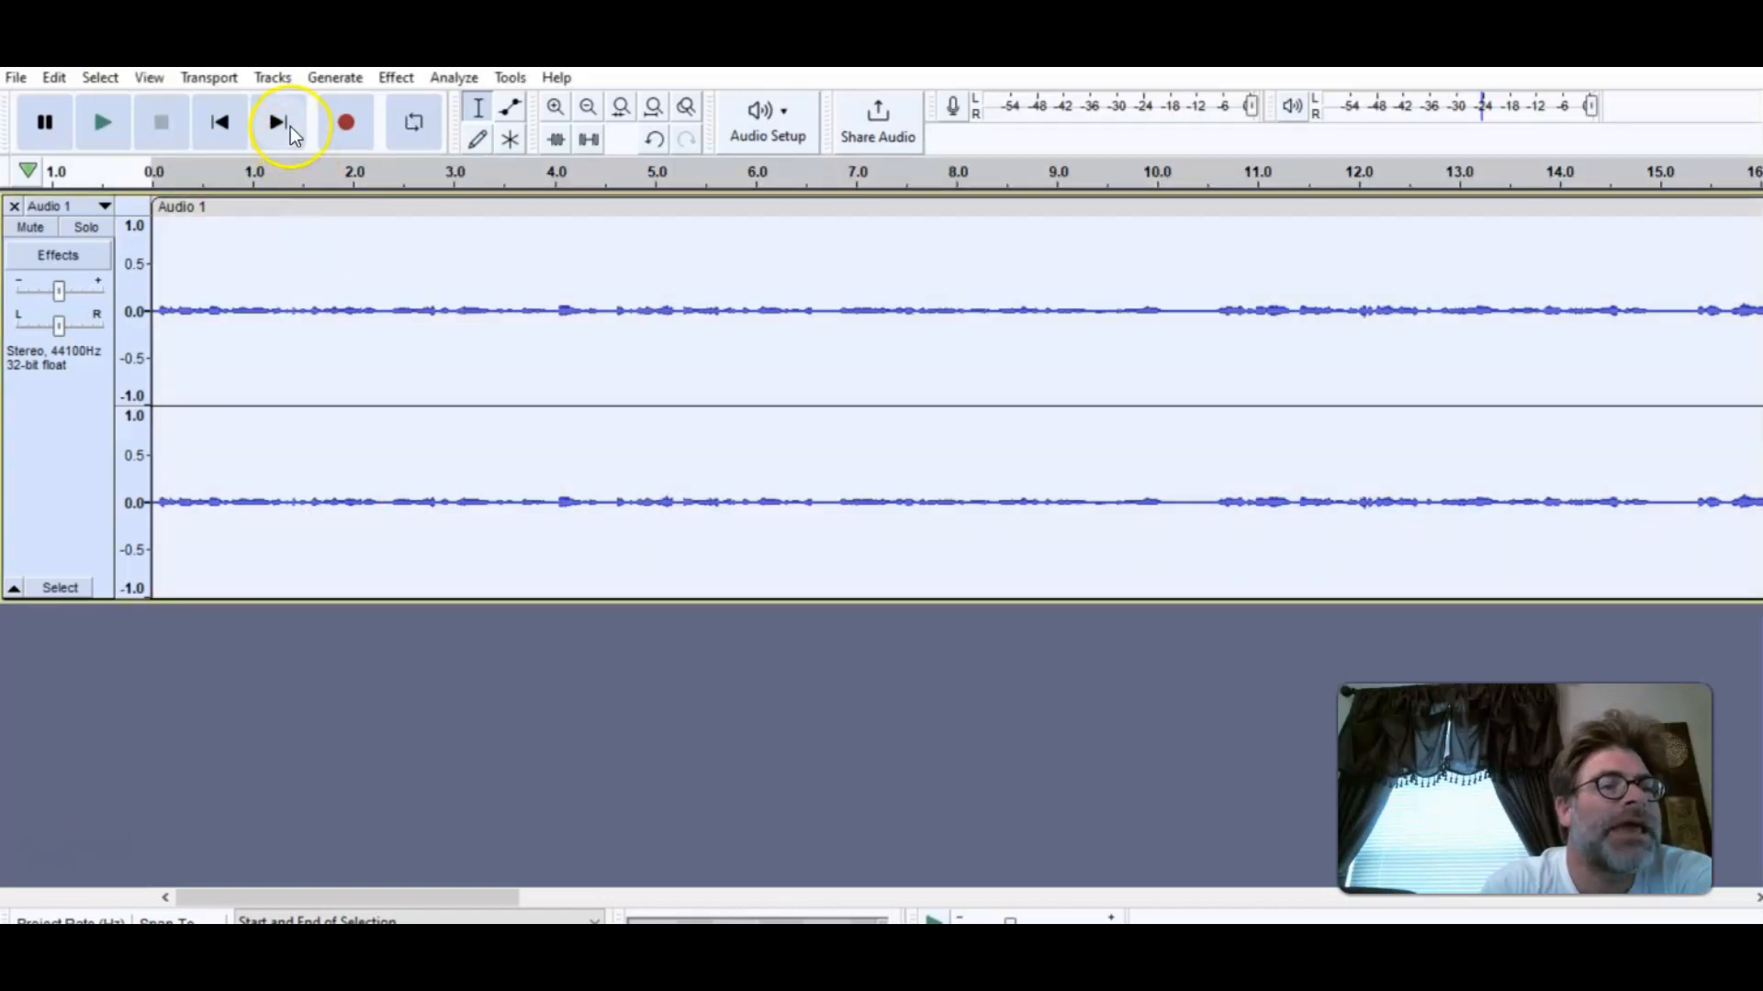
pyautogui.click(395, 77)
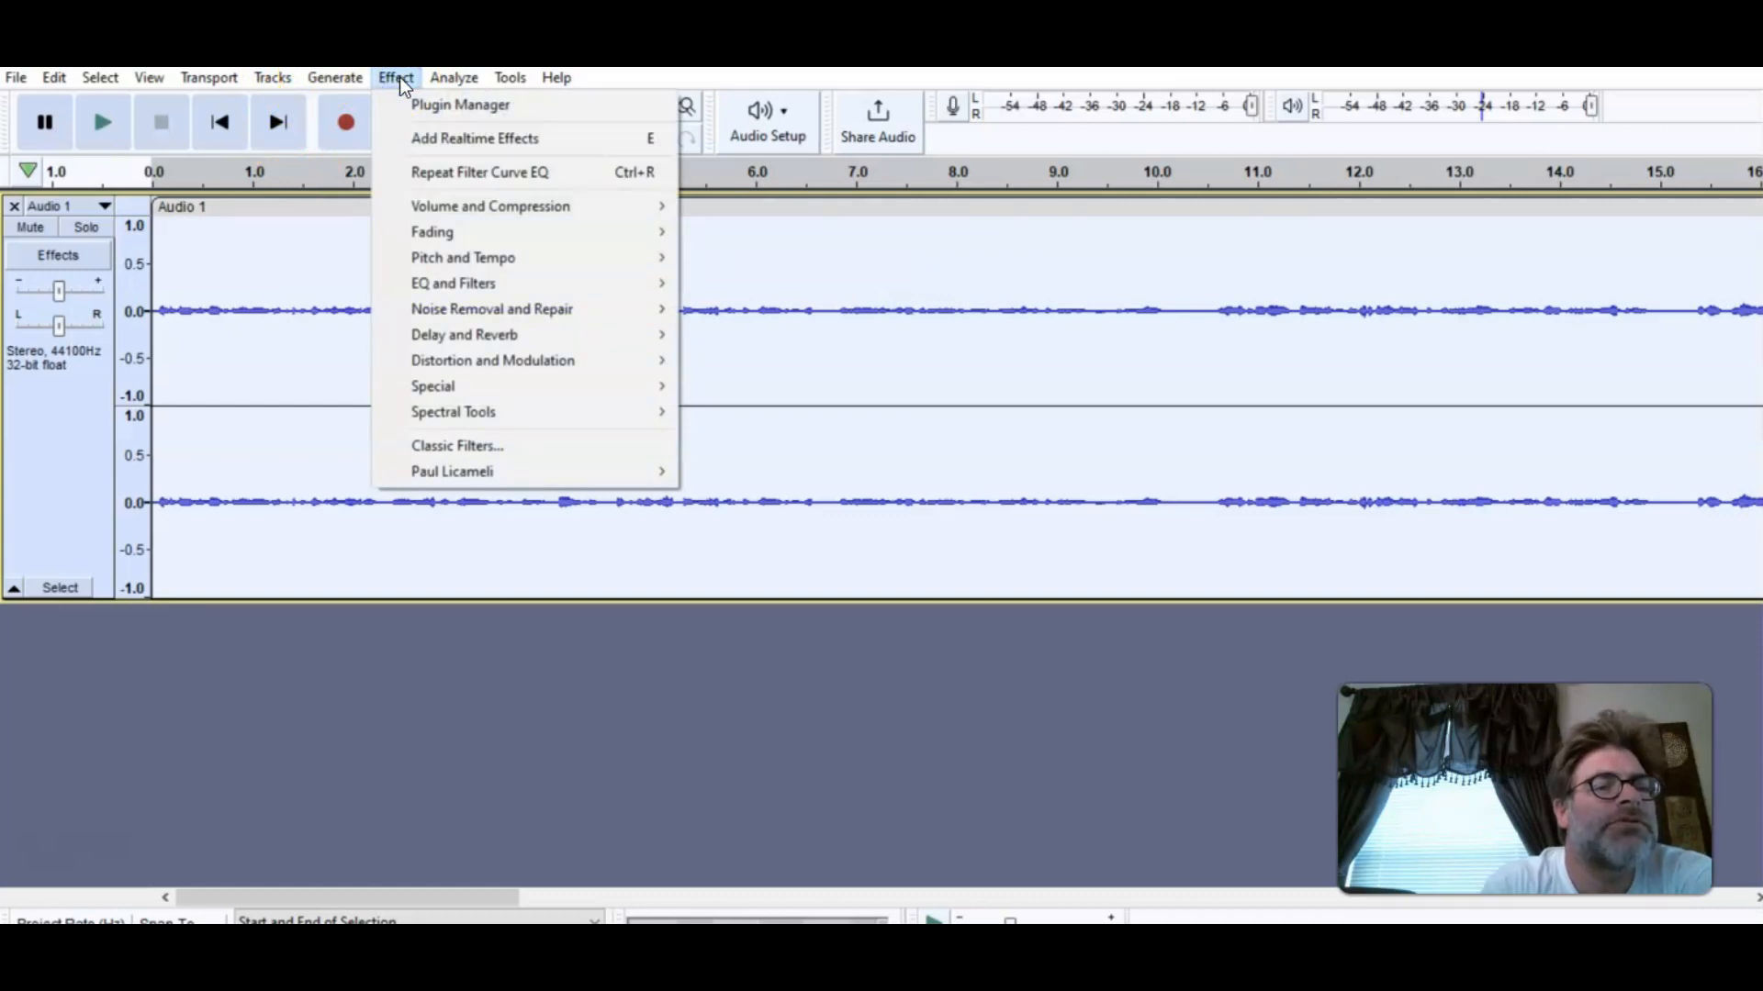
pyautogui.moveTo(488, 205)
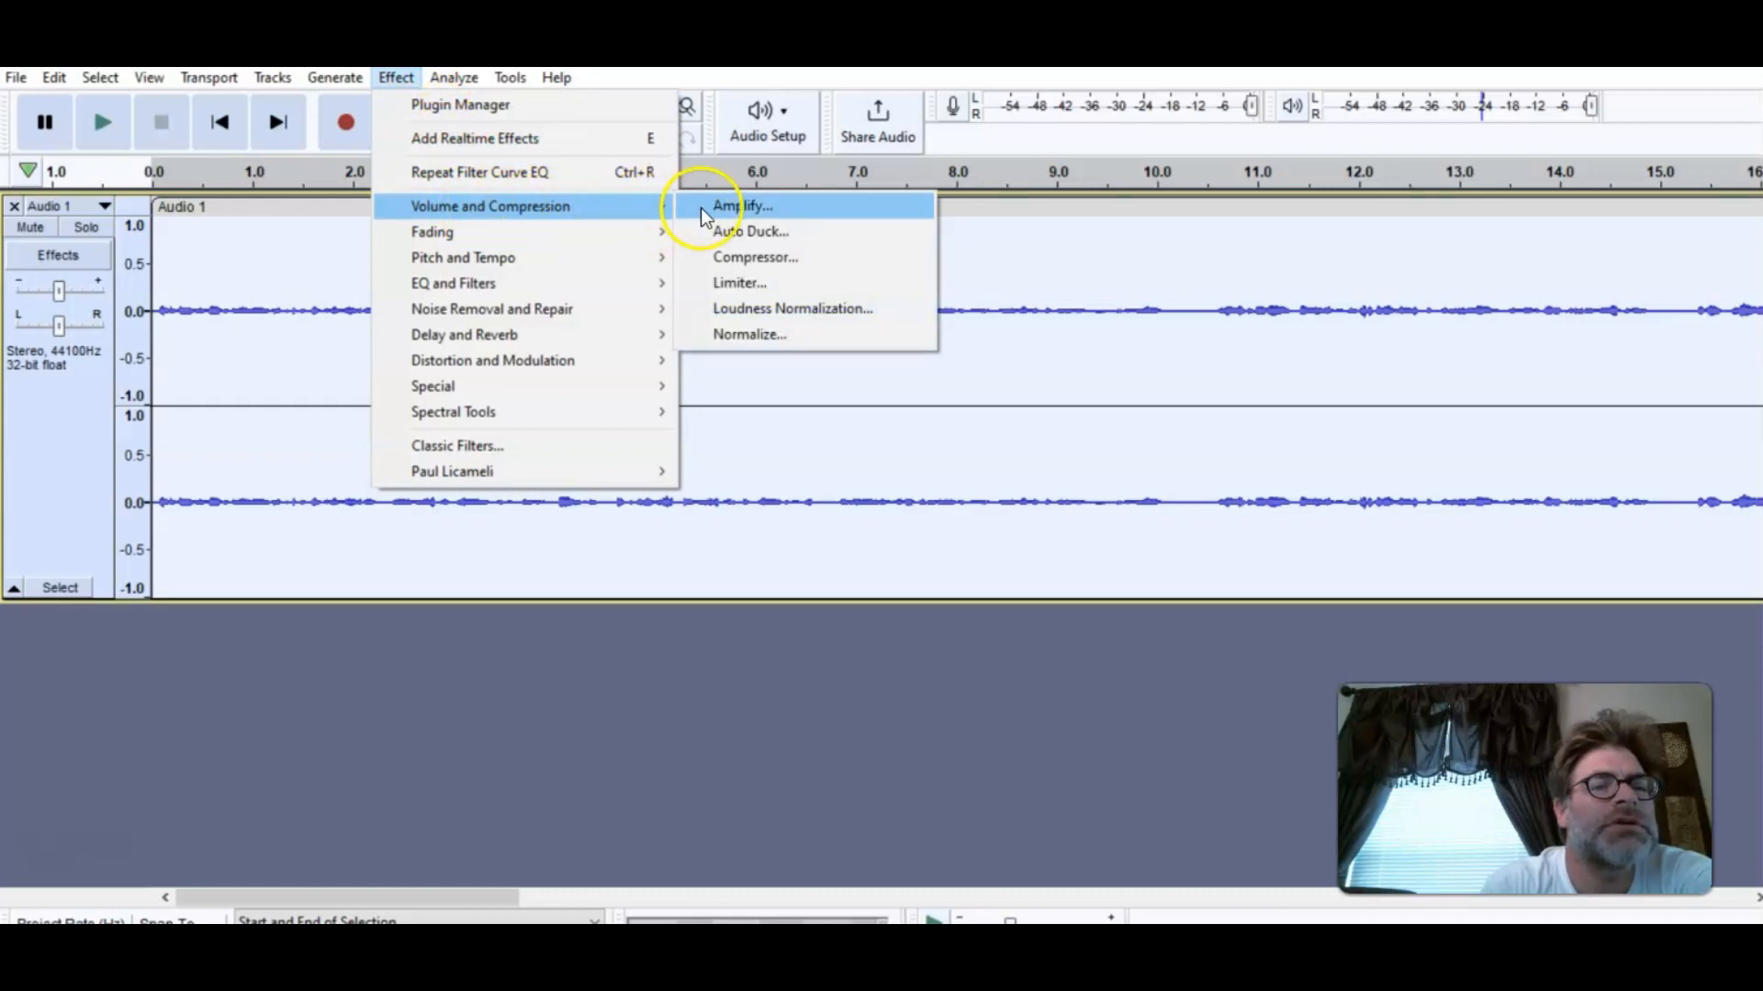
pyautogui.click(740, 205)
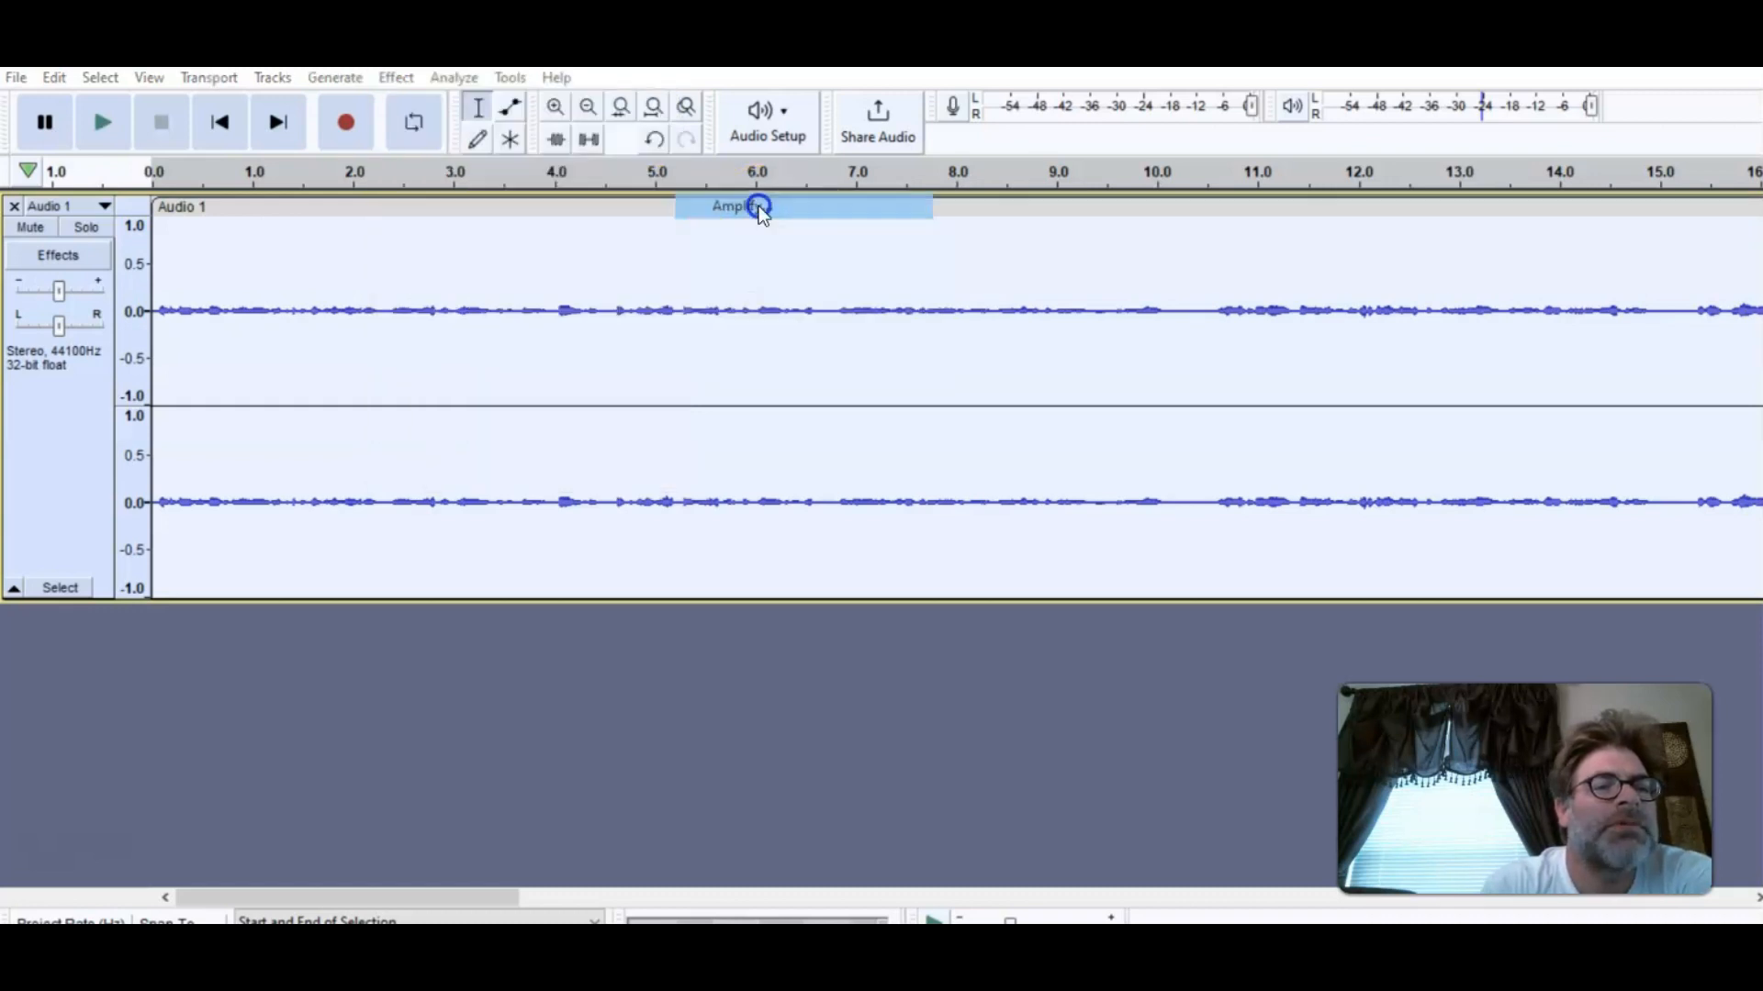
pyautogui.click(738, 206)
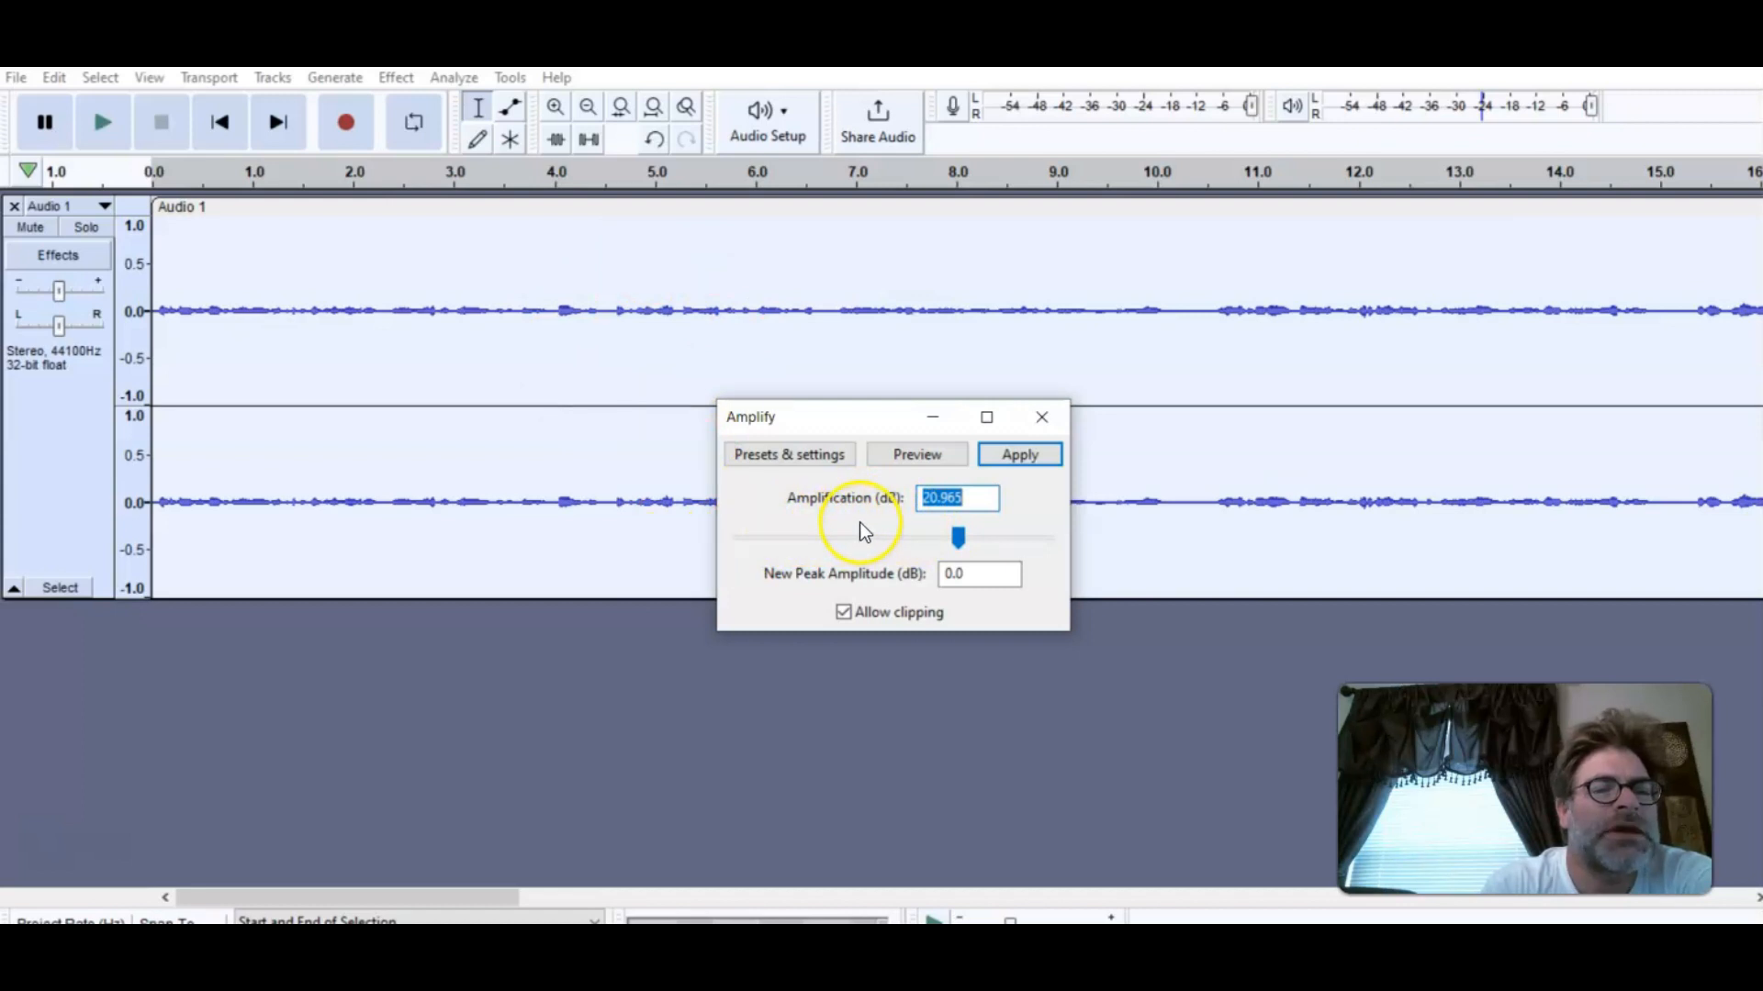
pyautogui.moveTo(869, 514)
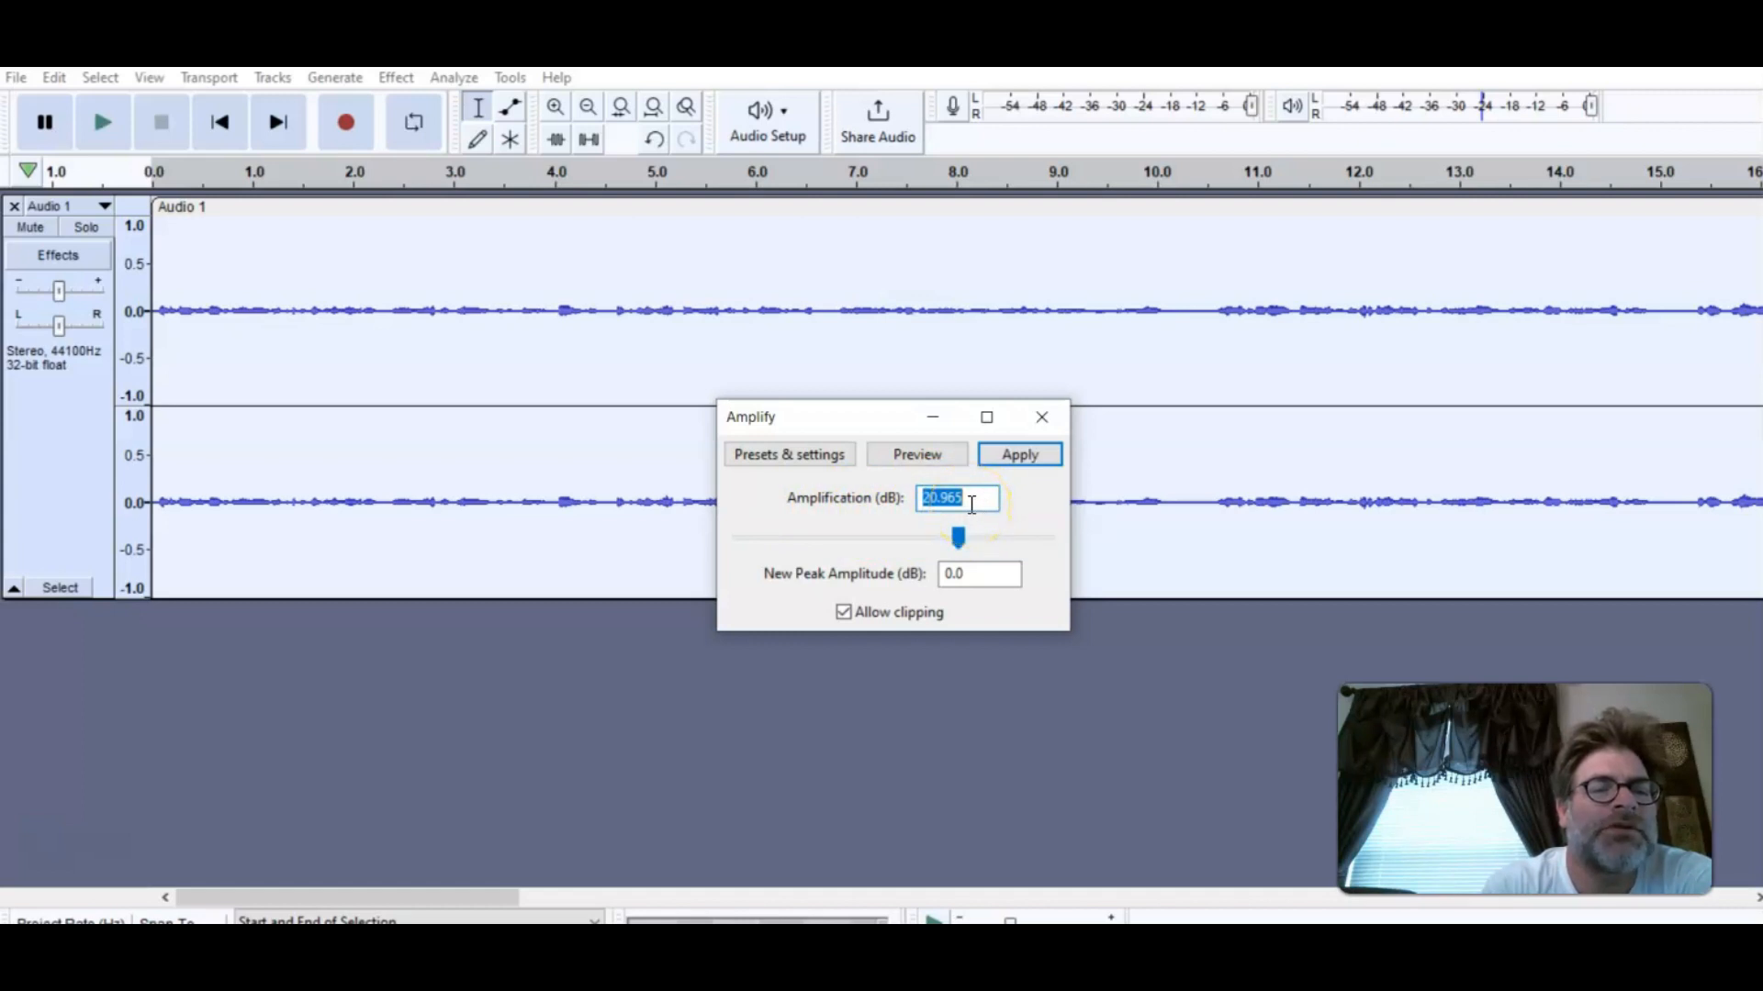
# Step: Edit the Amplification (dB) value to 20.990 dB for a 0.0248 dB new peak
pyautogui.click(955, 497)
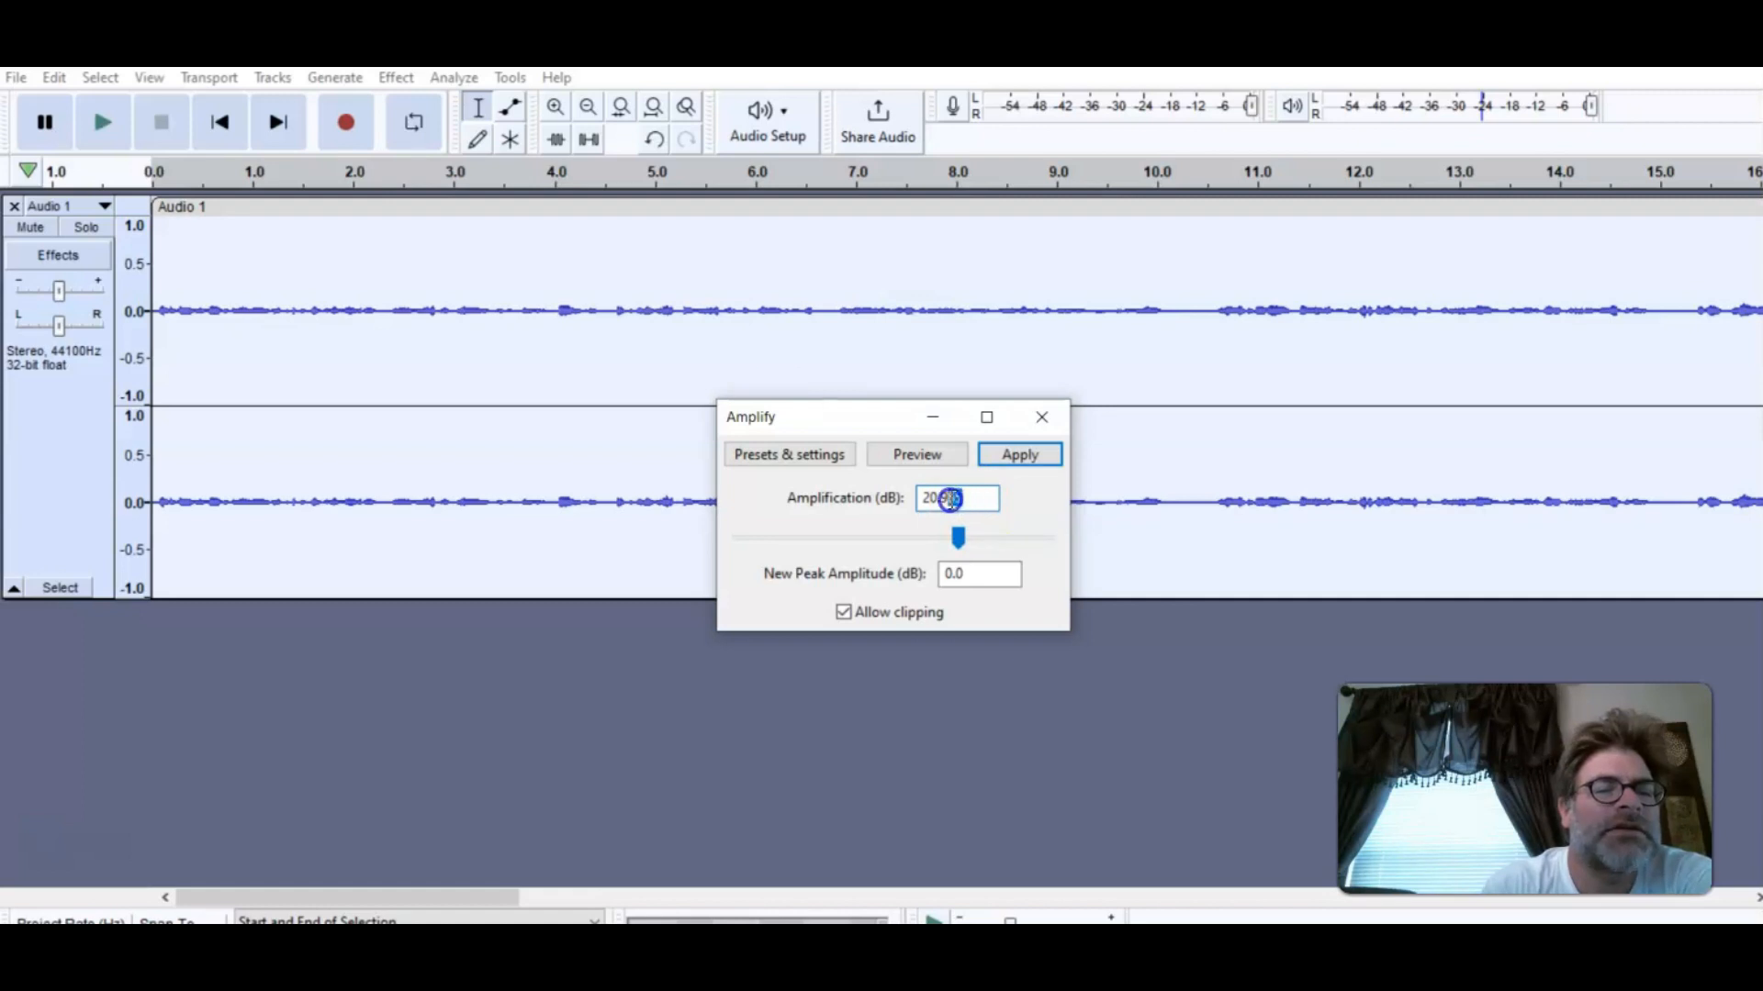
pyautogui.moveTo(1069, 518)
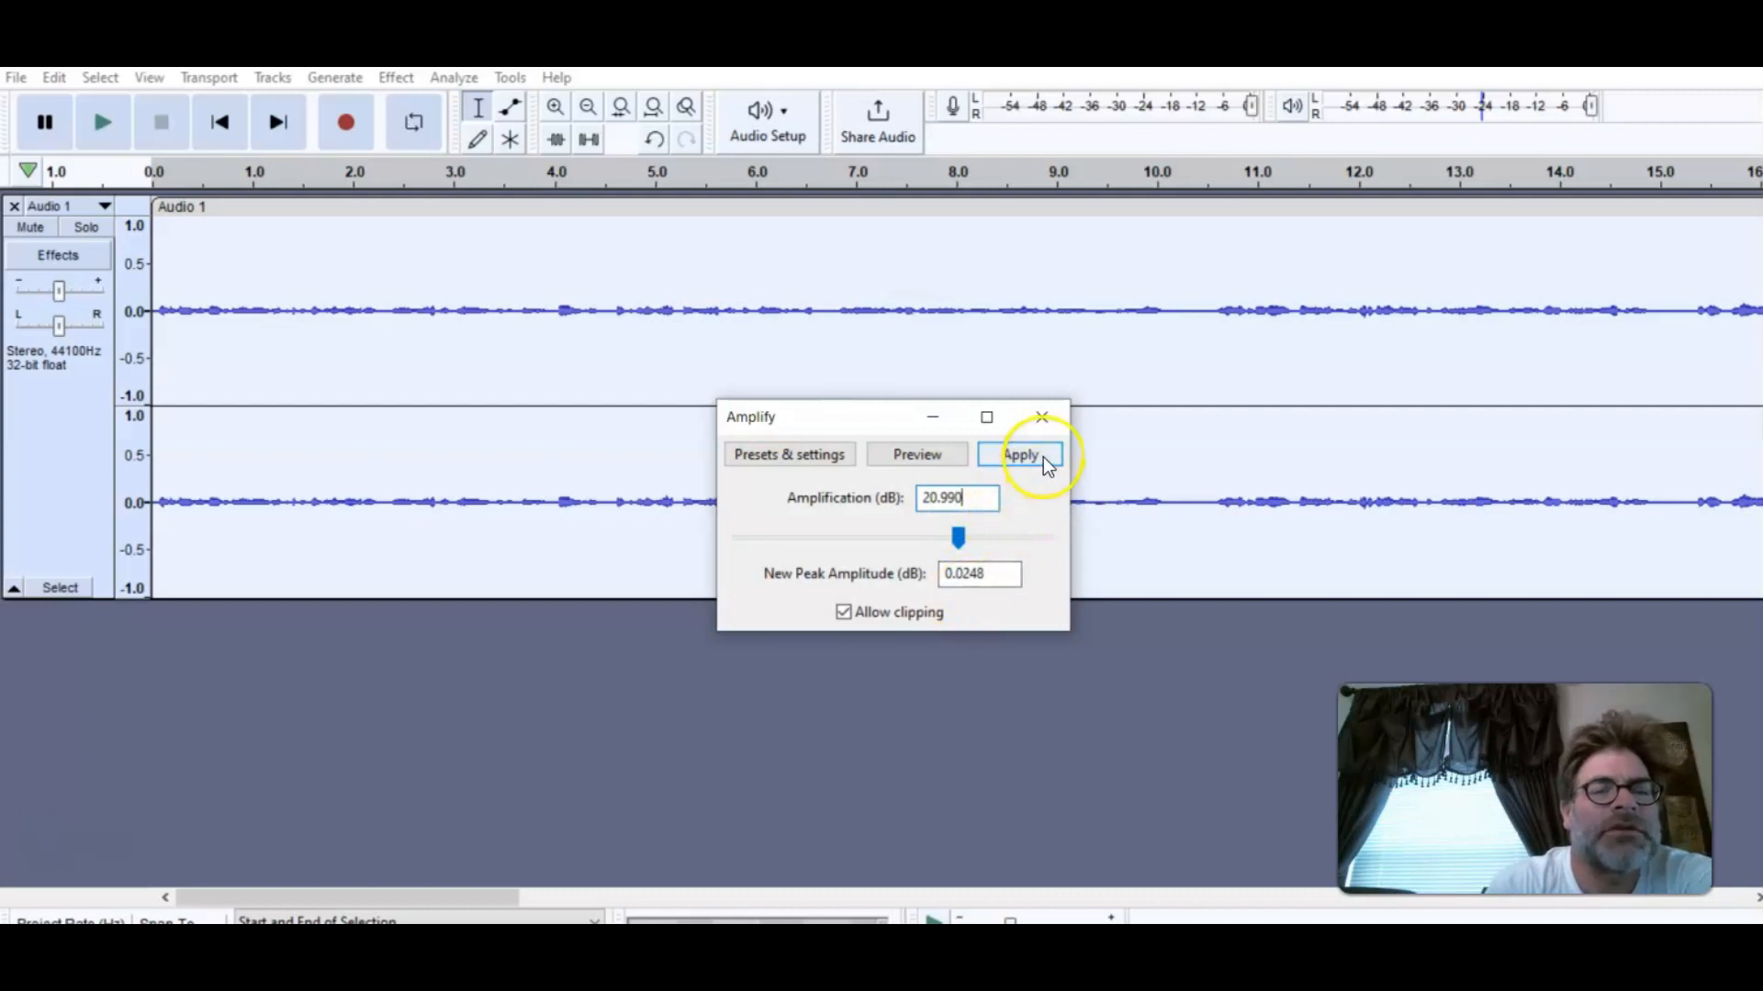
# Step: Apply the 20.990 dB boost so the waveform fills both channels
pyautogui.click(1019, 453)
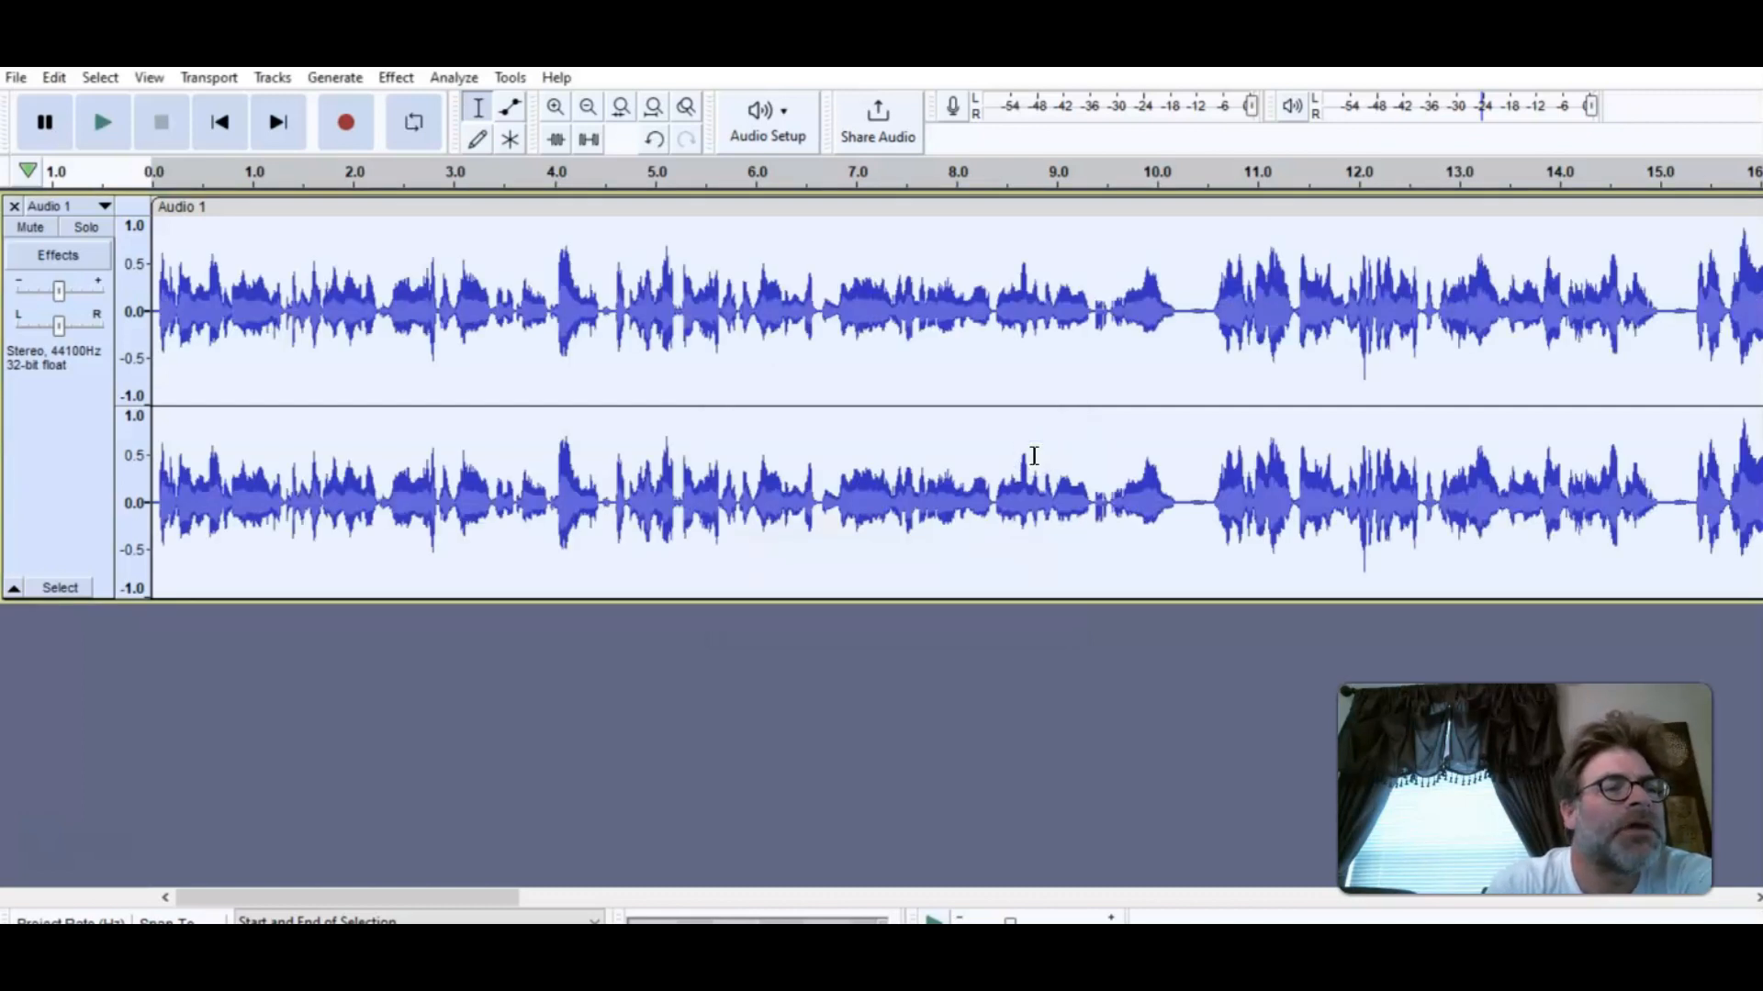
pyautogui.moveTo(298, 410)
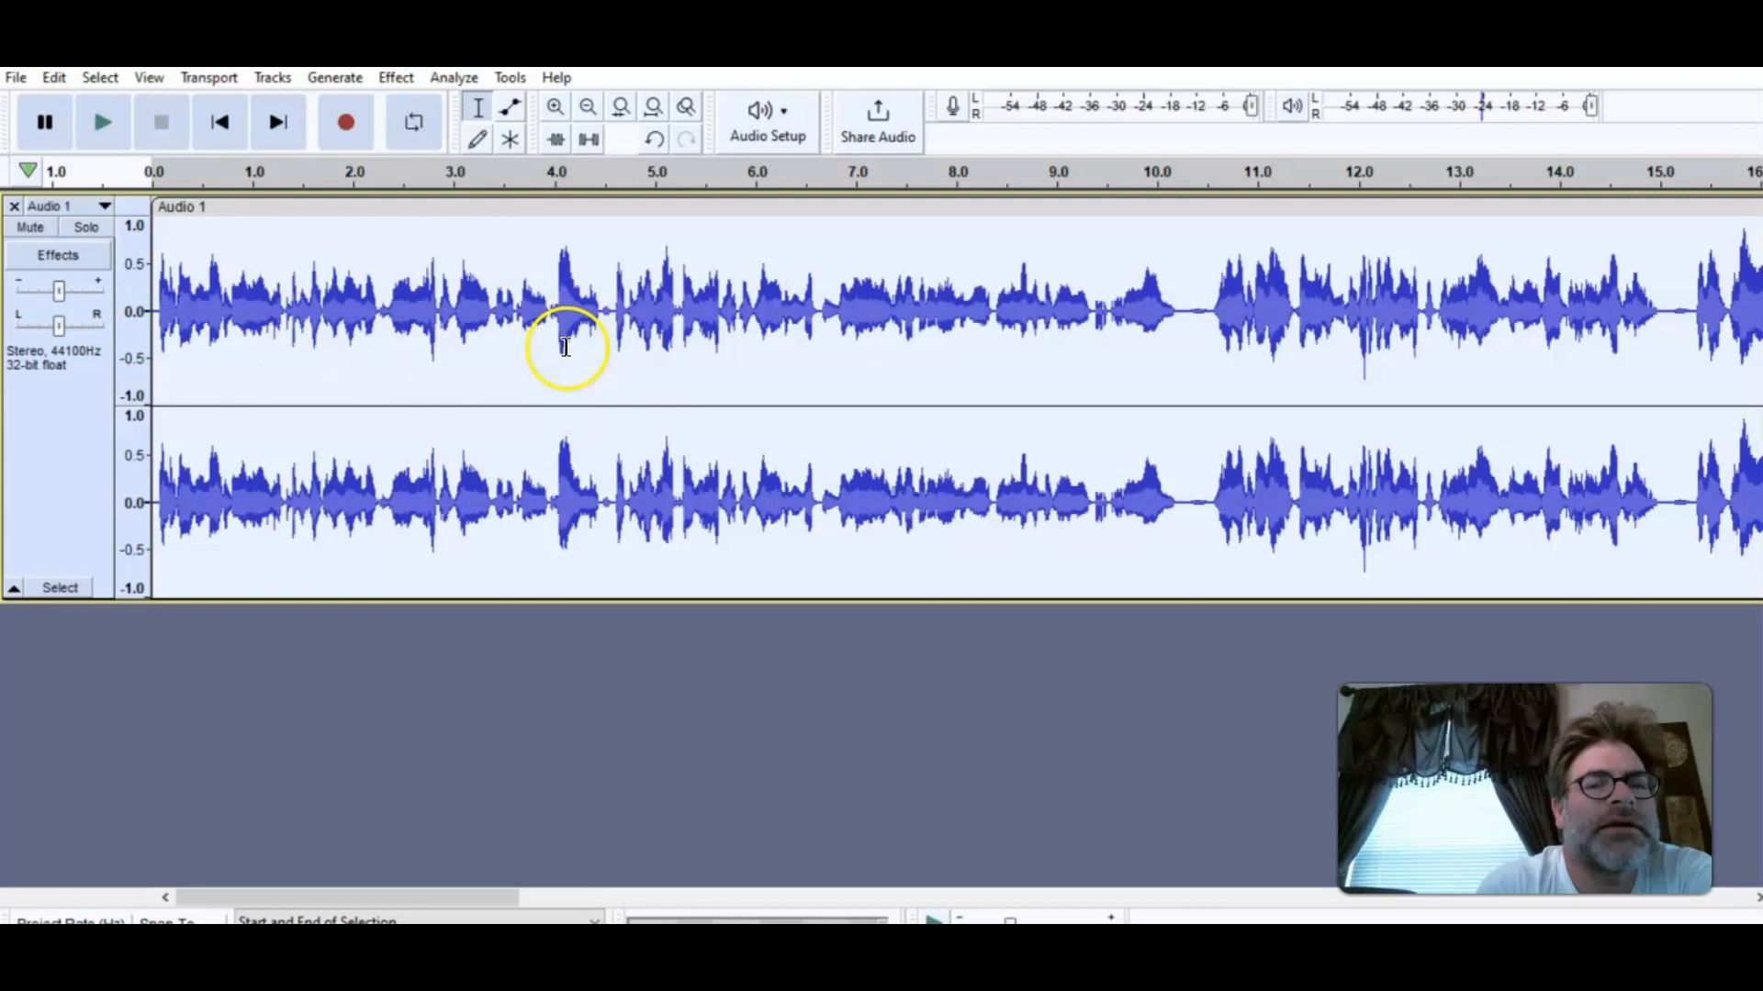
pyautogui.moveTo(1118, 347)
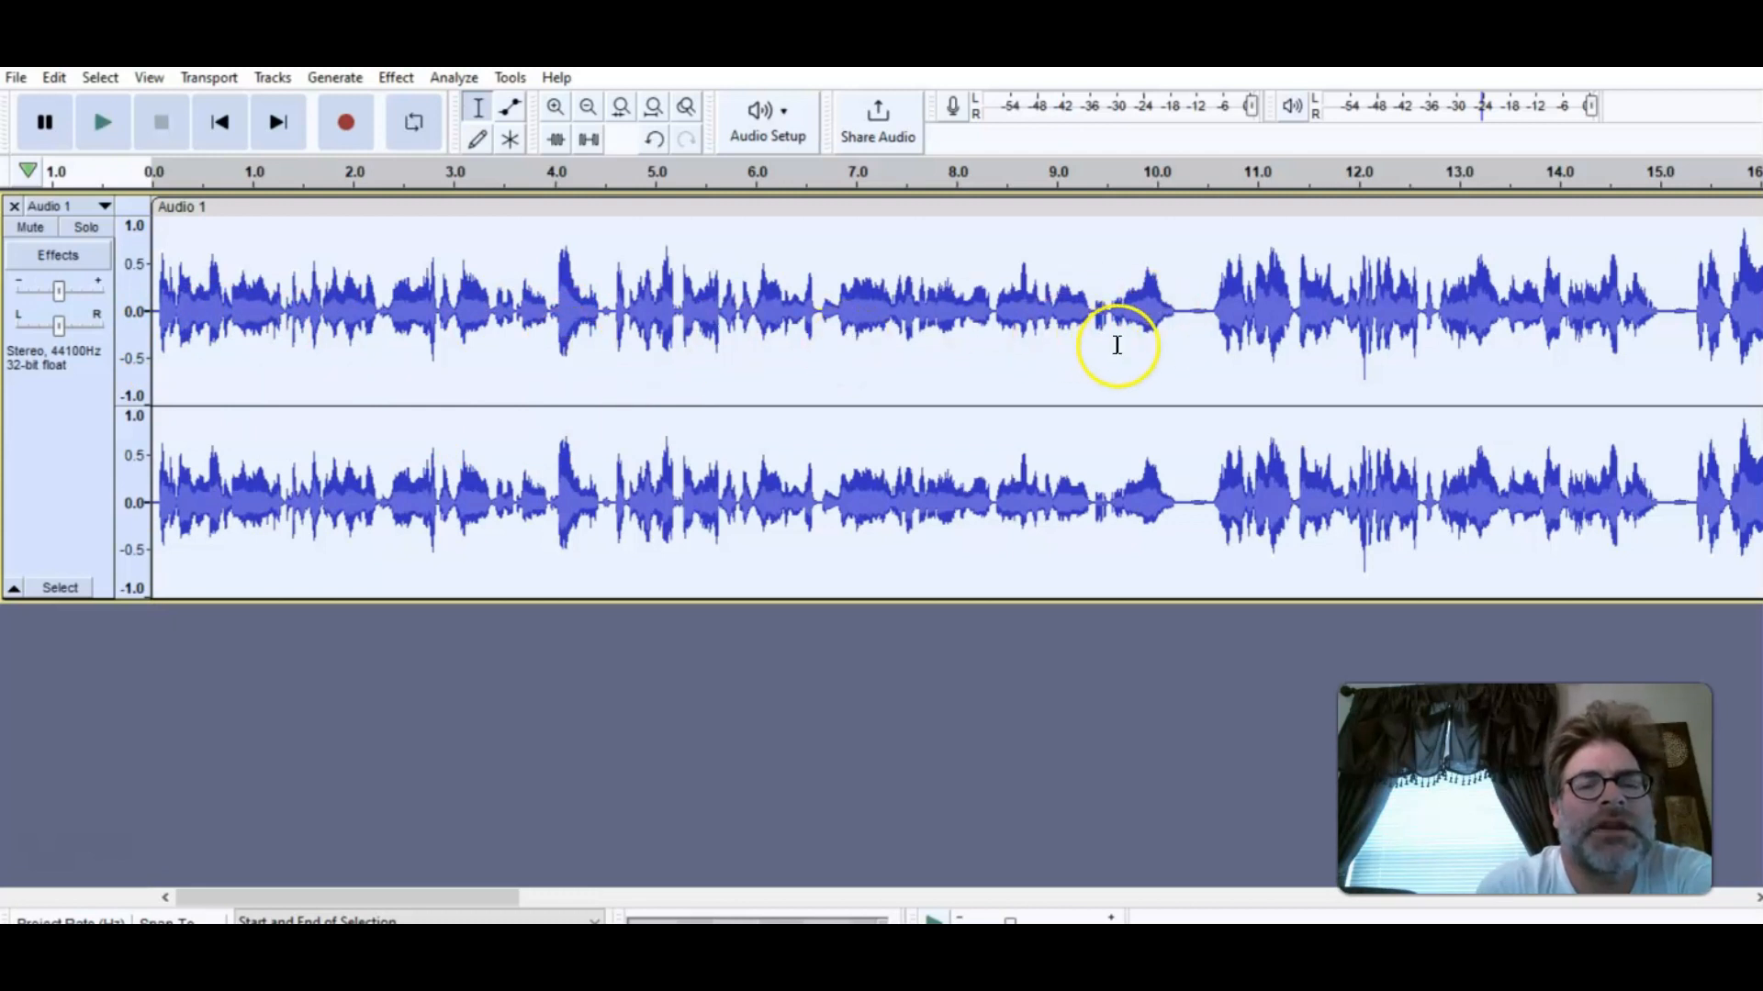
pyautogui.moveTo(918, 369)
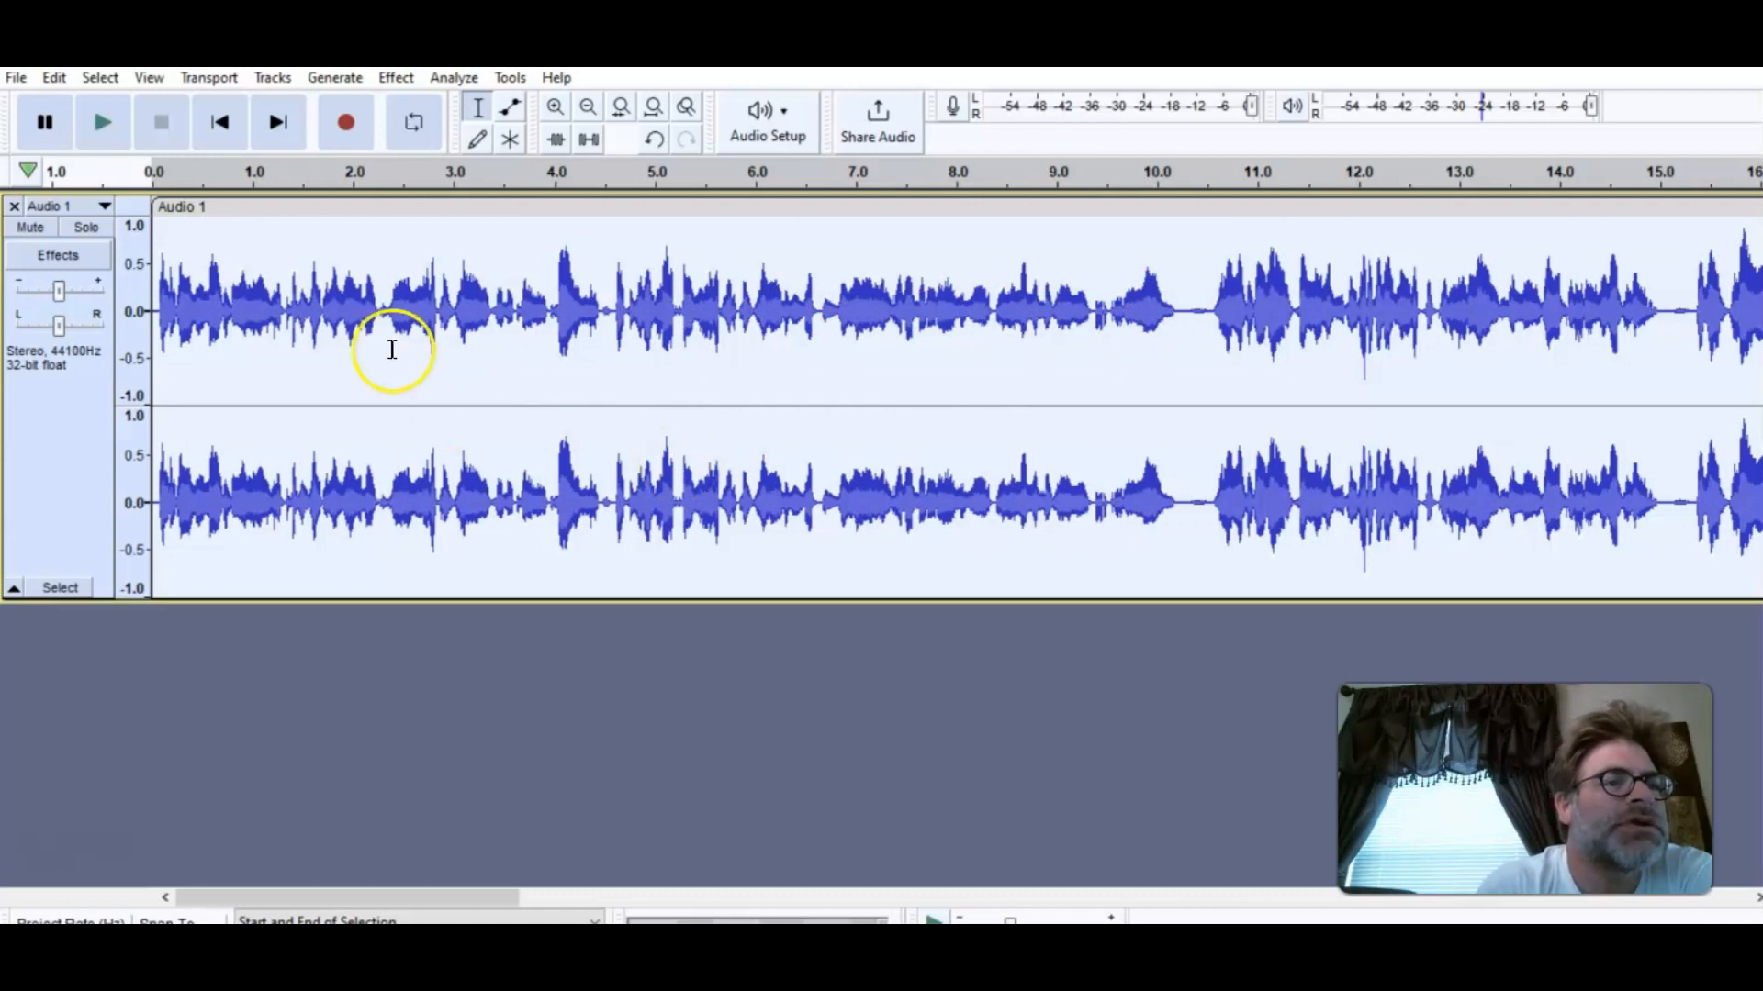
pyautogui.moveTo(128, 720)
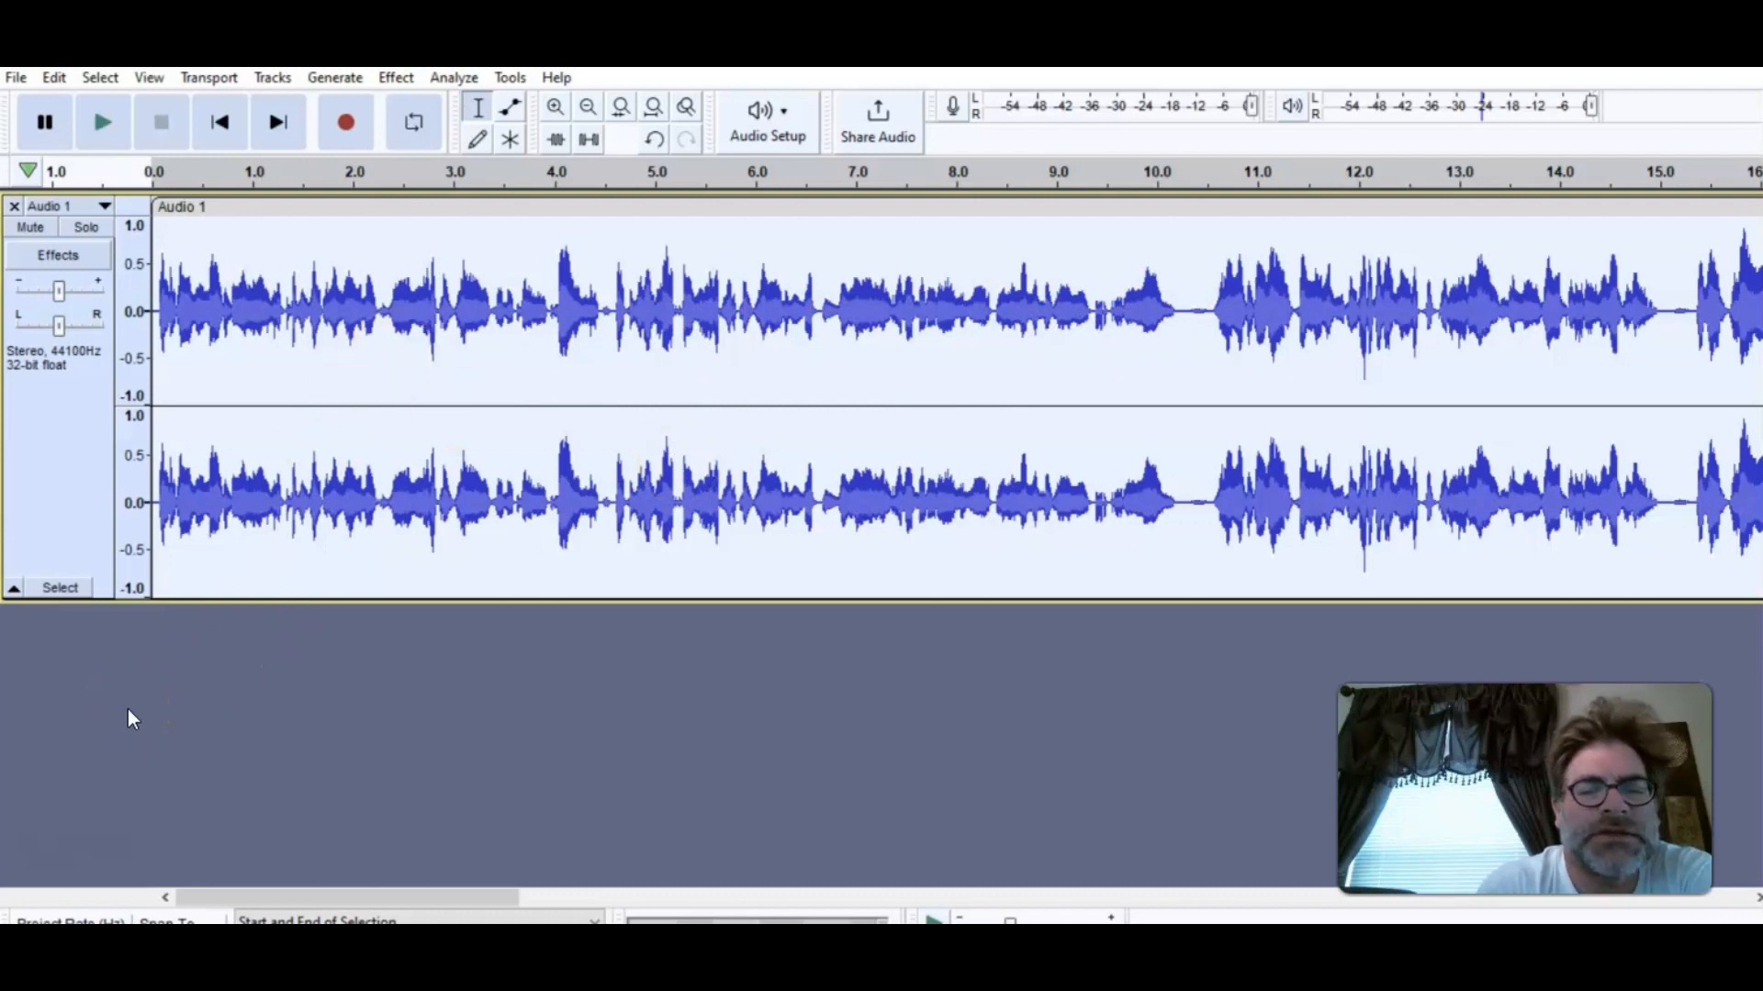